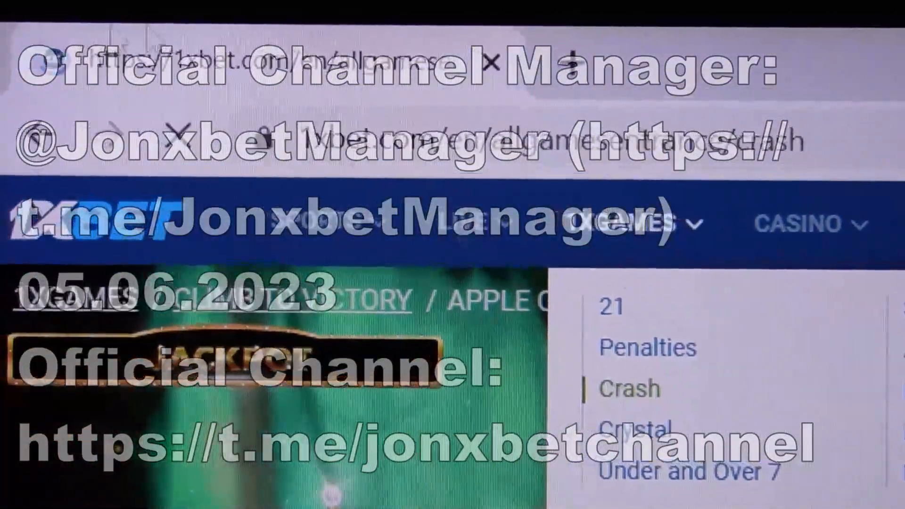
Step: Choose Crash from the 1XGAMES list to load 1xbet.com/en/allgamesentrance/crash
click(631, 388)
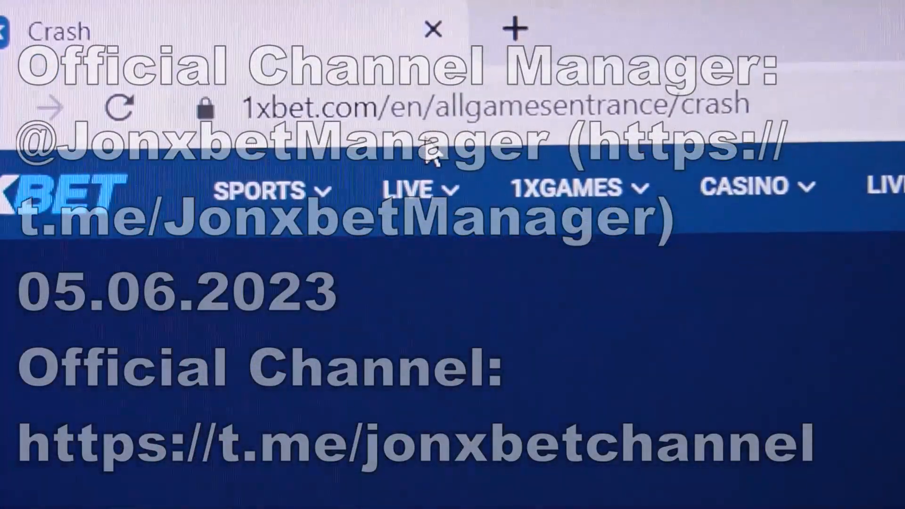